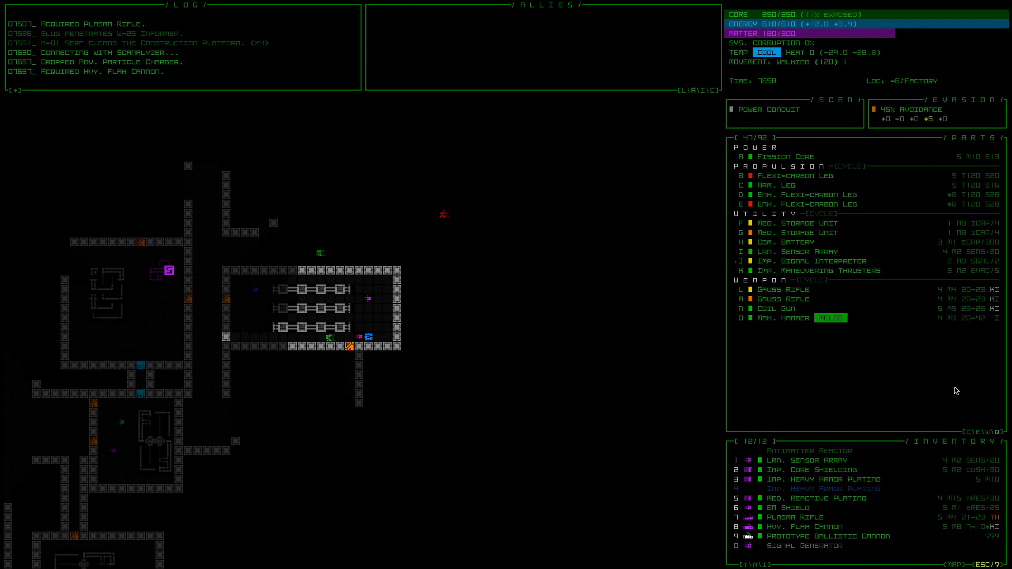
mouse_move(905, 468)
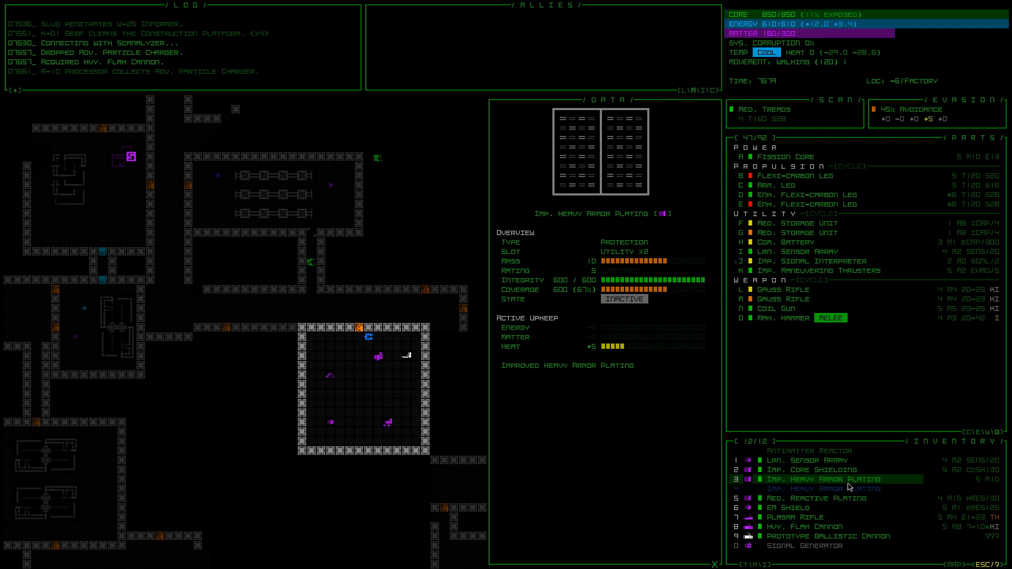
mouse_move(833, 469)
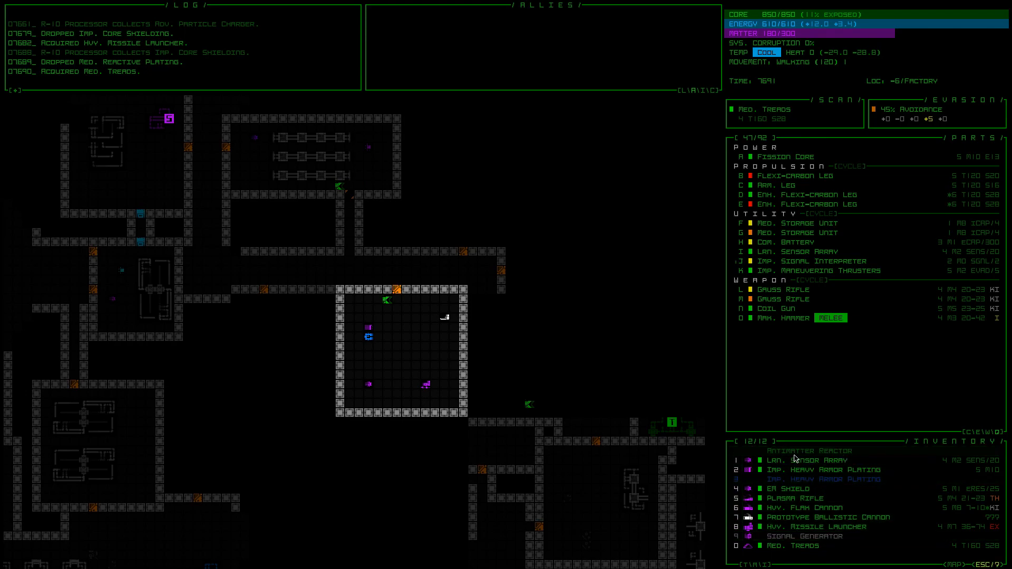
mouse_move(820, 194)
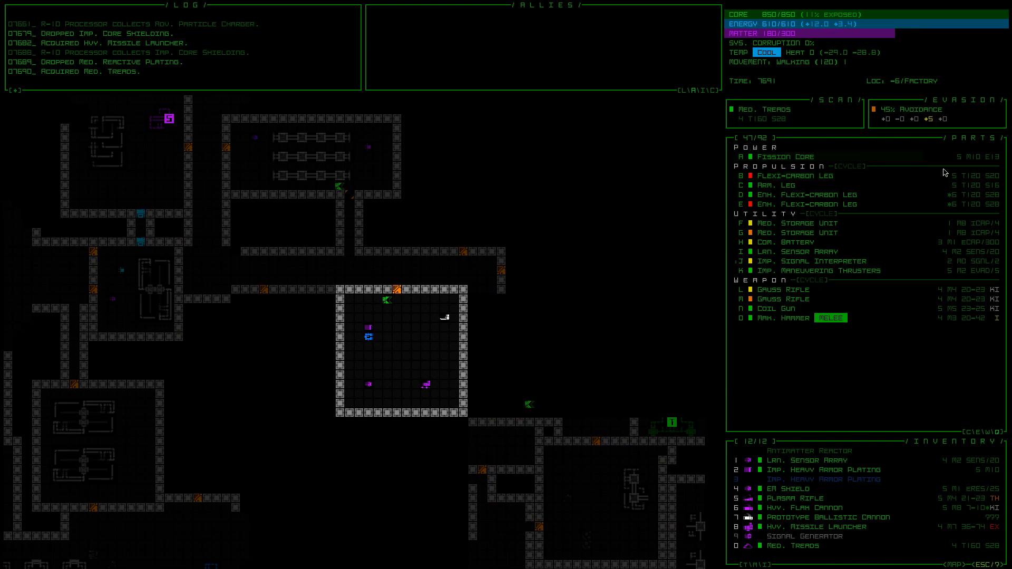
mouse_move(798, 193)
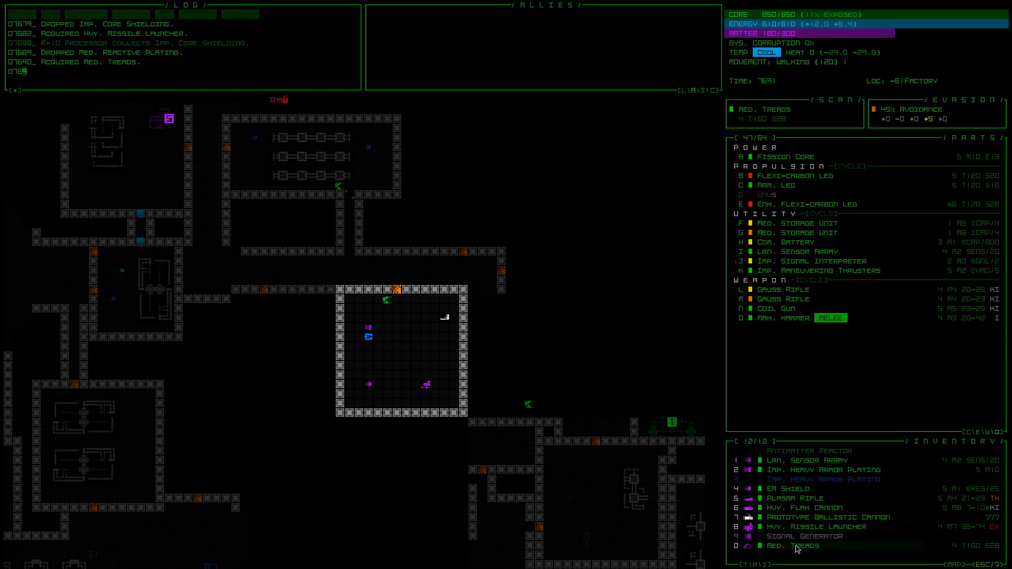
Attach the medium treads as propulsion and view their stats in the parts list.
click(794, 545)
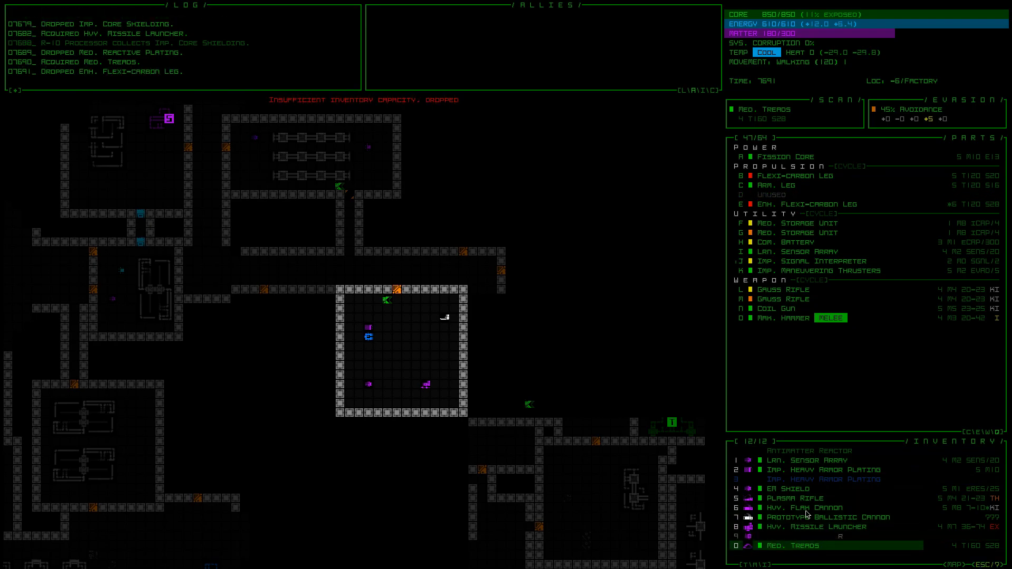
click(820, 545)
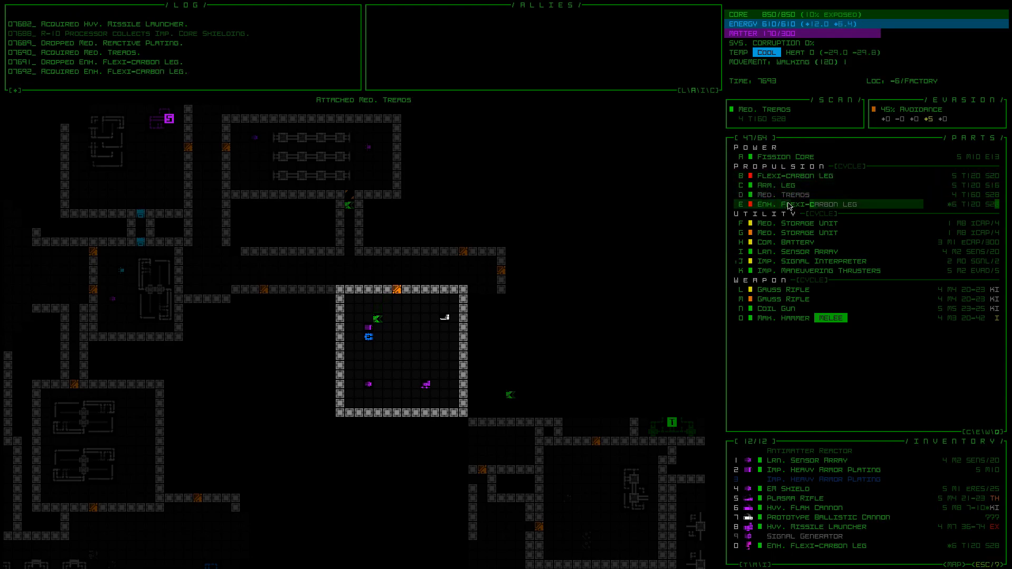
mouse_move(769, 194)
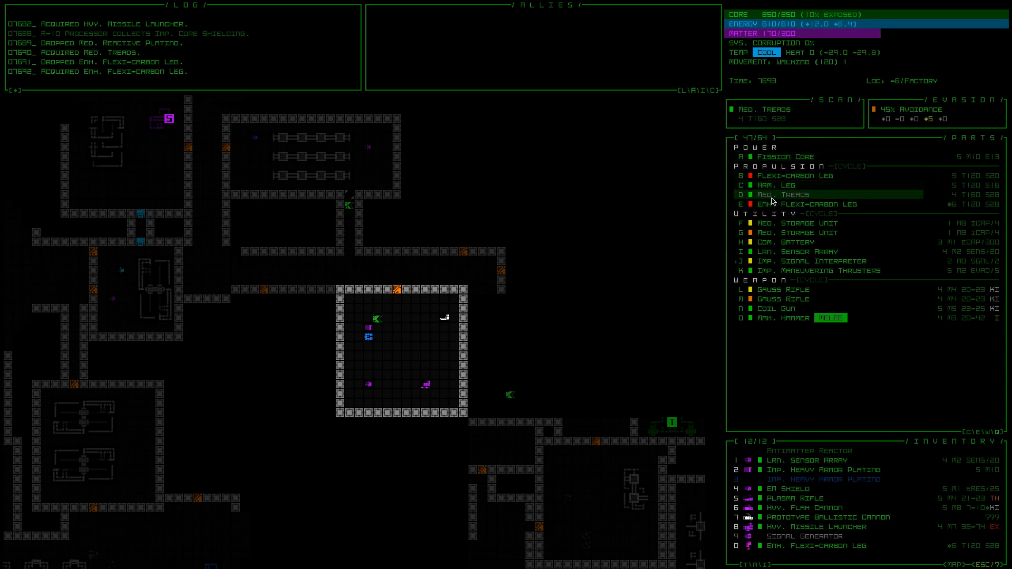
click(791, 194)
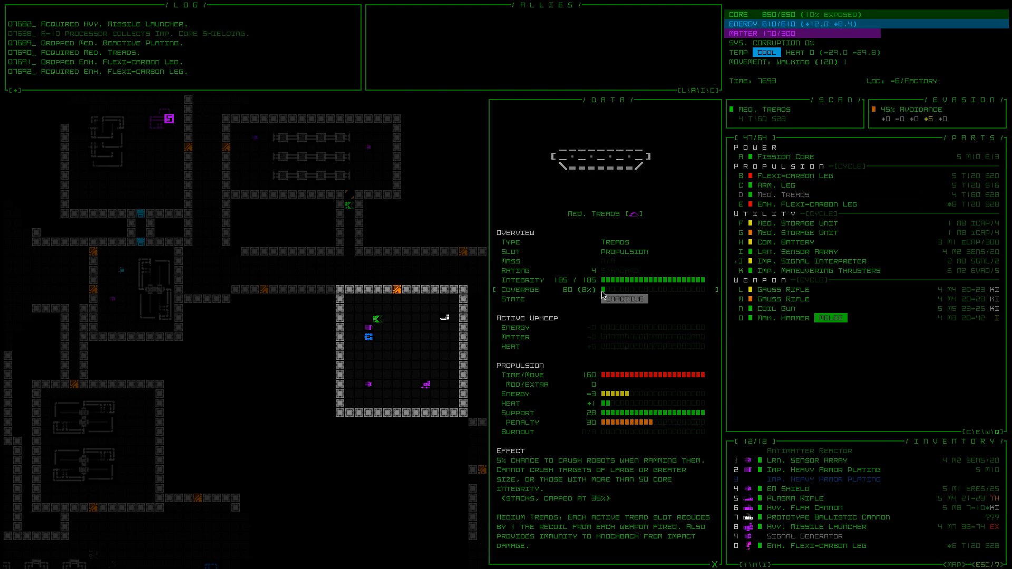
mouse_move(781, 194)
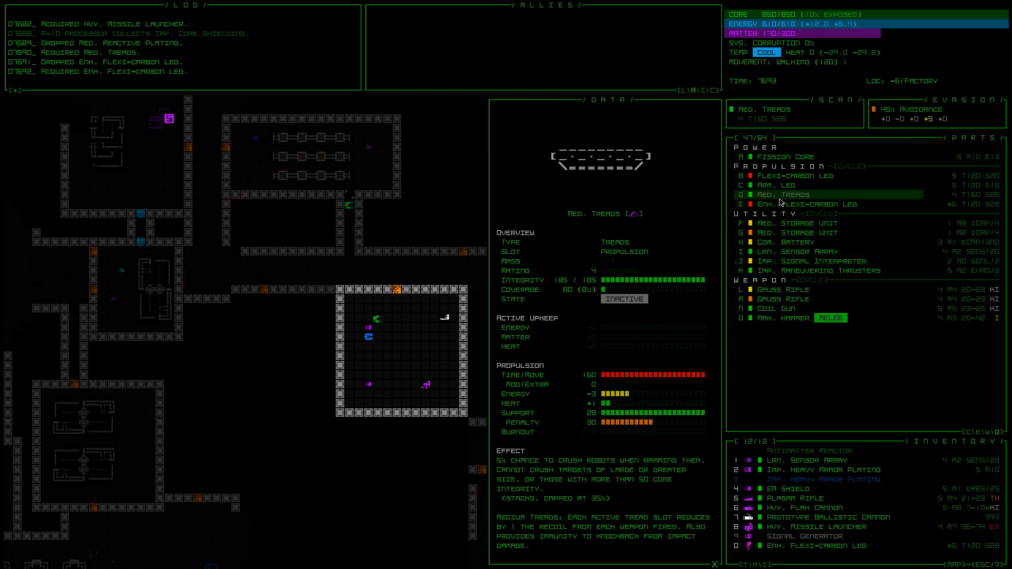
mouse_move(801, 184)
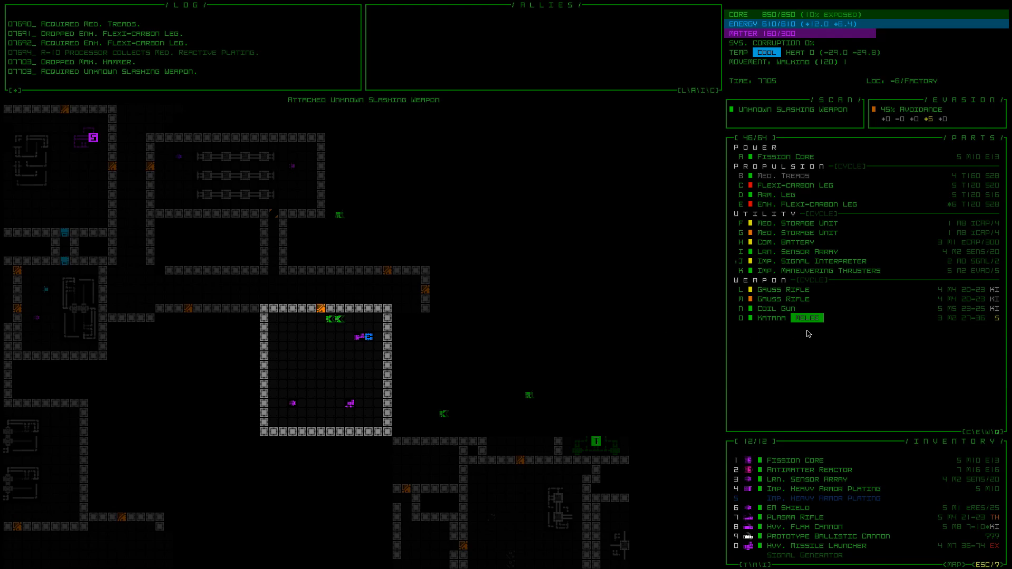
mouse_move(359, 337)
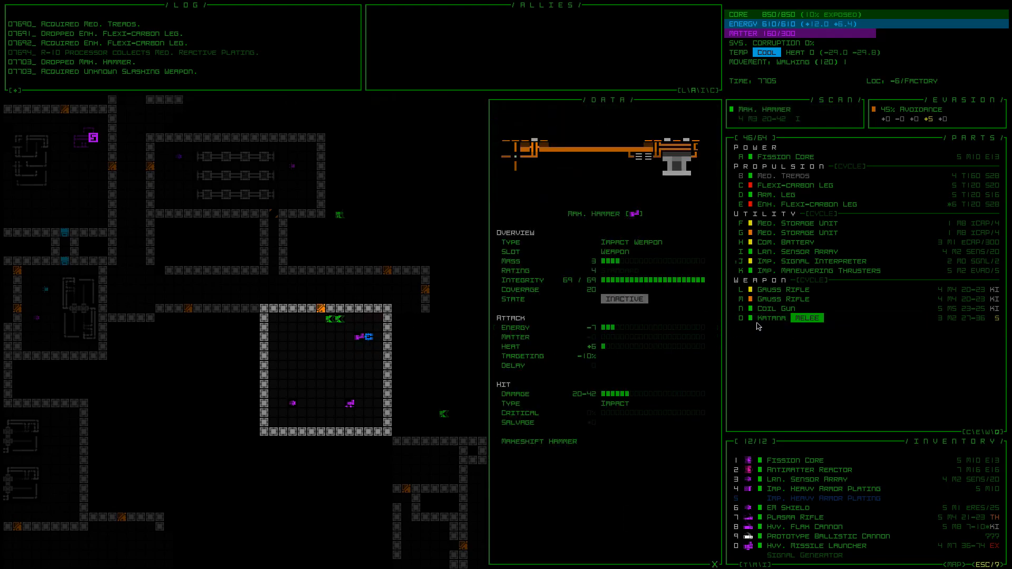
Inspect the newly attached Katana in the parts list.
click(775, 318)
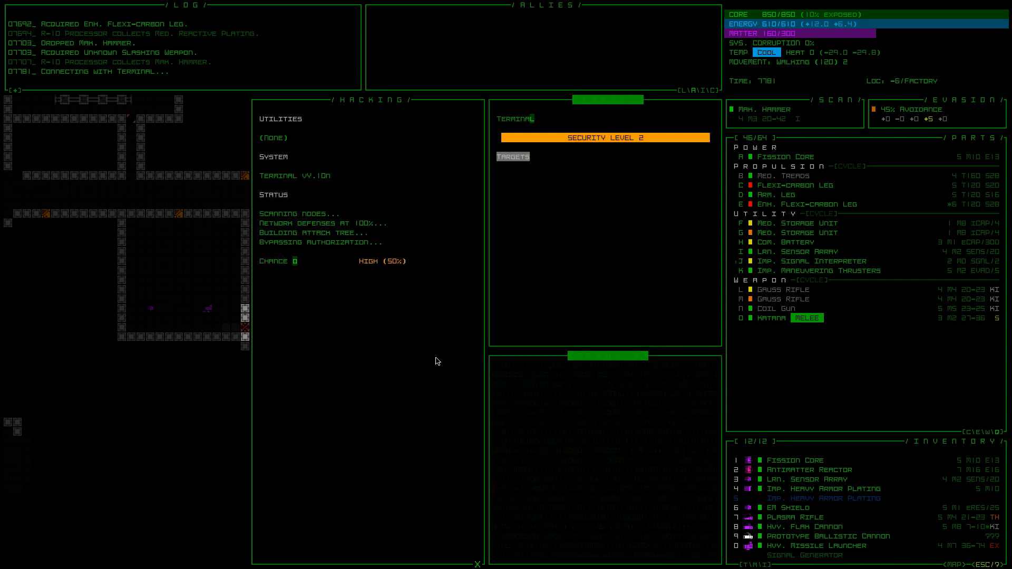
Finish the terminal hack and close the hacking window to return to the map.
click(512, 156)
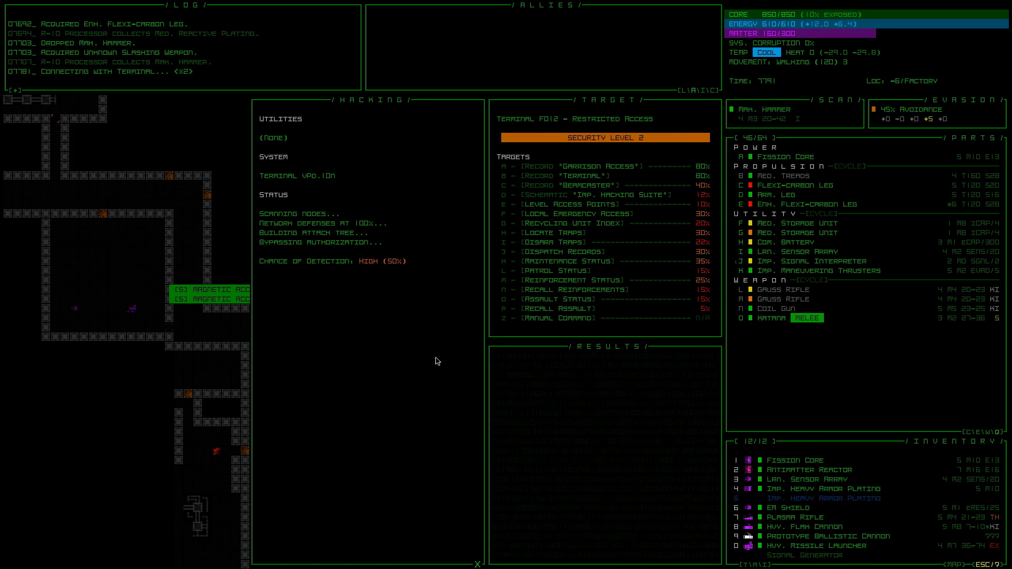
click(553, 232)
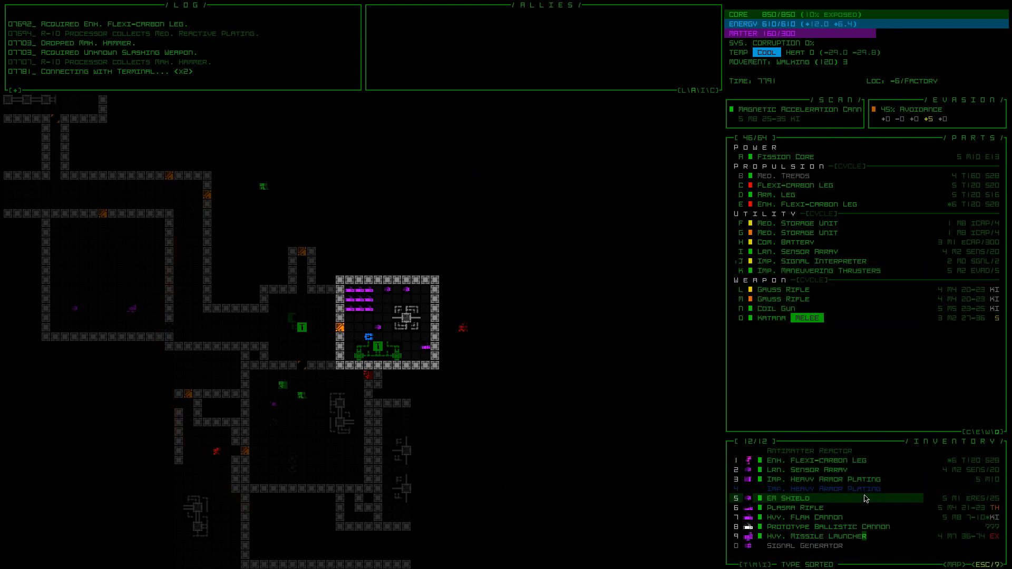
Pick up the Prototype Ballistic Cannon from inventory to fit as a weapon.
click(807, 516)
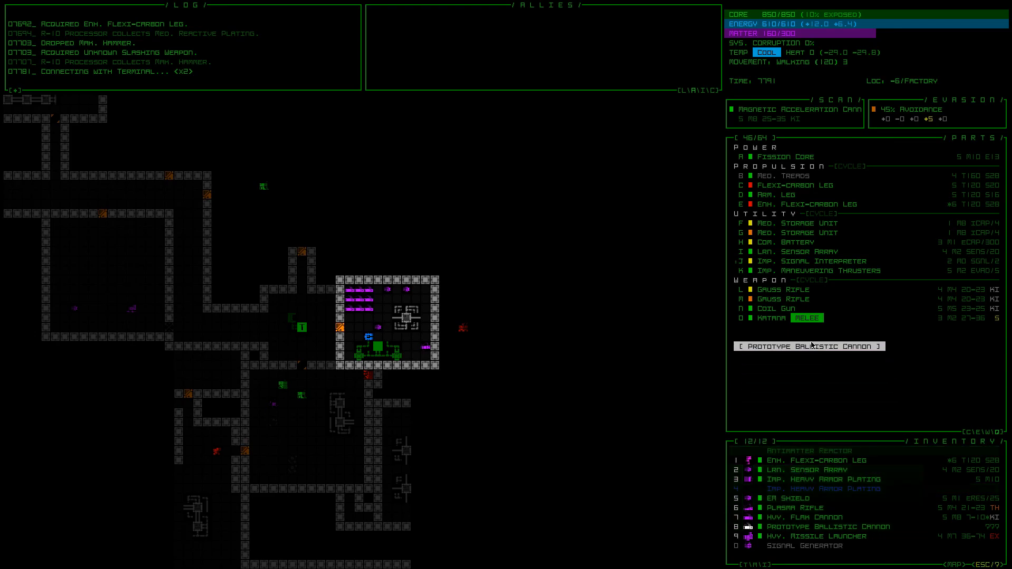
Fit the Prototype Ballistic Cannon and the Plasma Rifle into weapon slots.
click(807, 345)
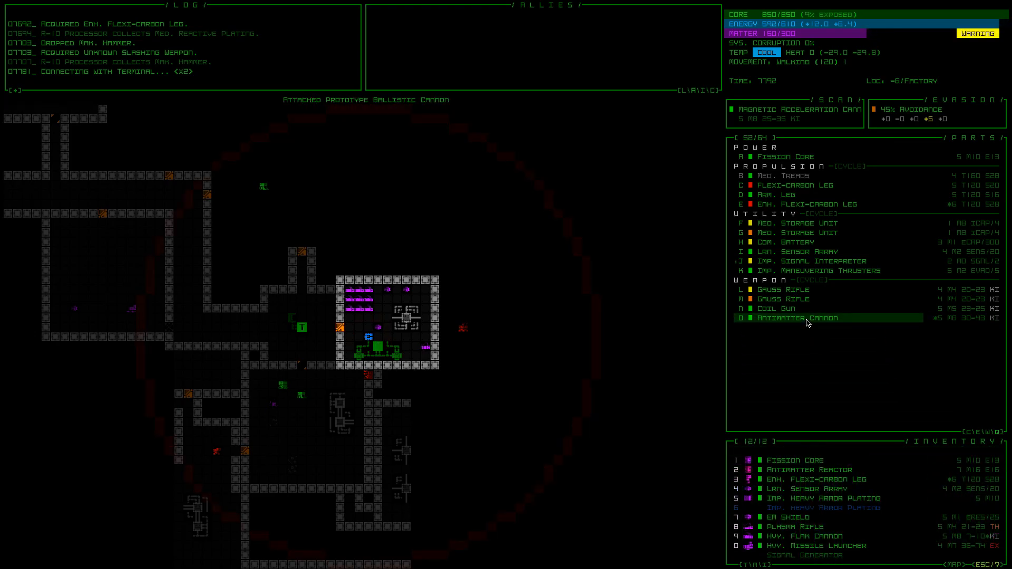
click(803, 318)
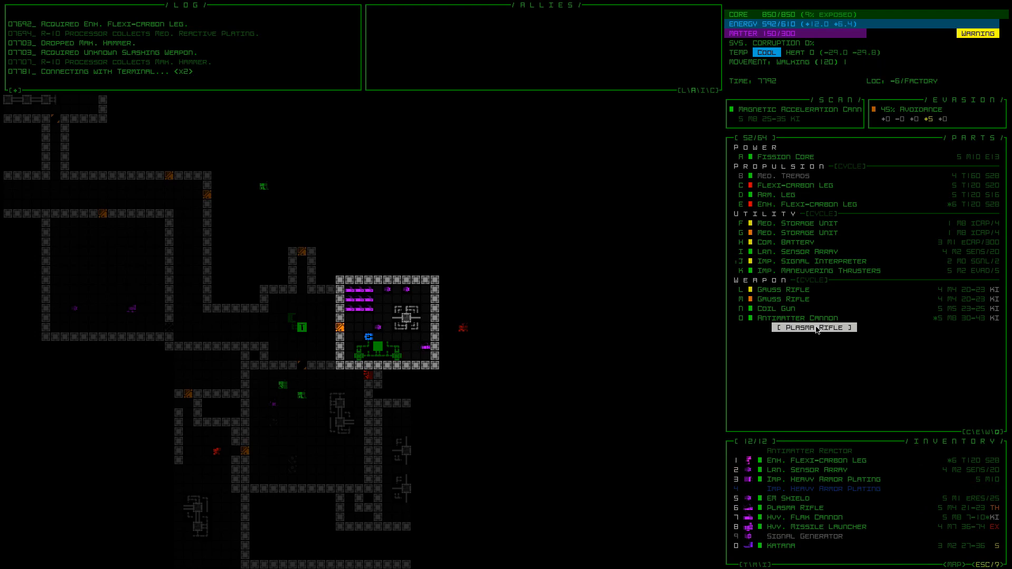
click(811, 327)
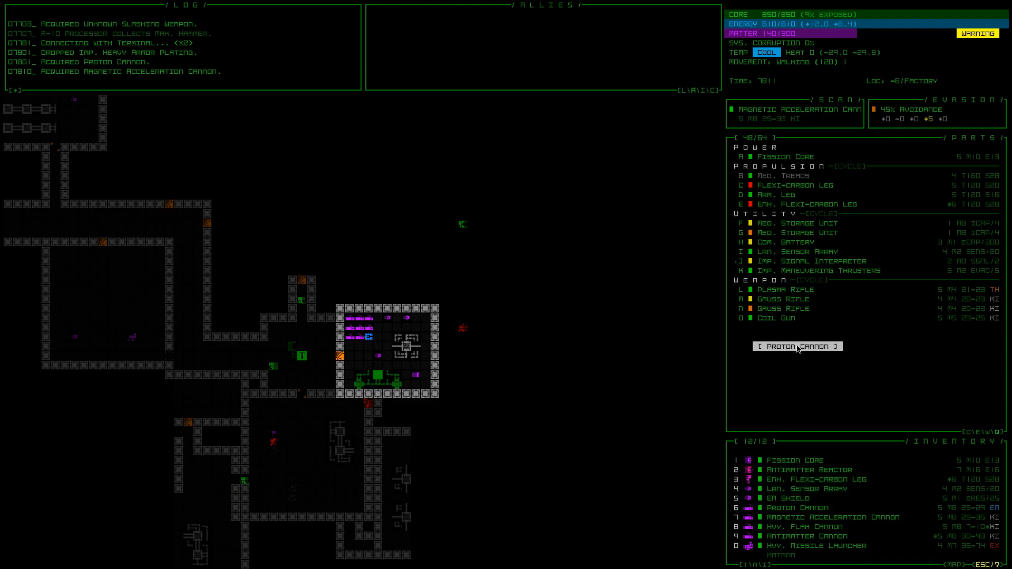
Fit the Proton Cannon into a weapon slot.
click(797, 346)
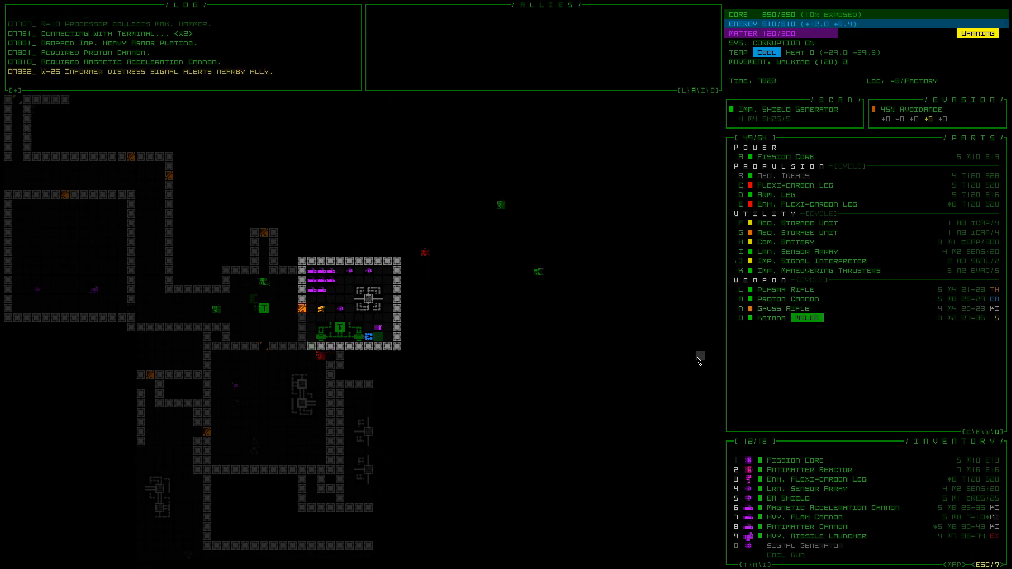
click(787, 298)
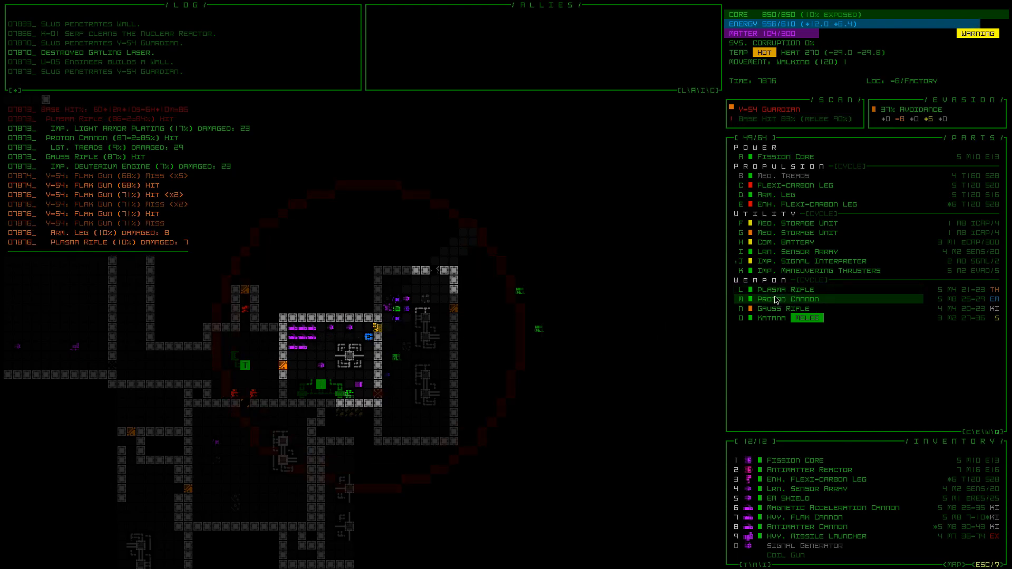
Detach the Proton Cannon from its weapon slot.
click(792, 298)
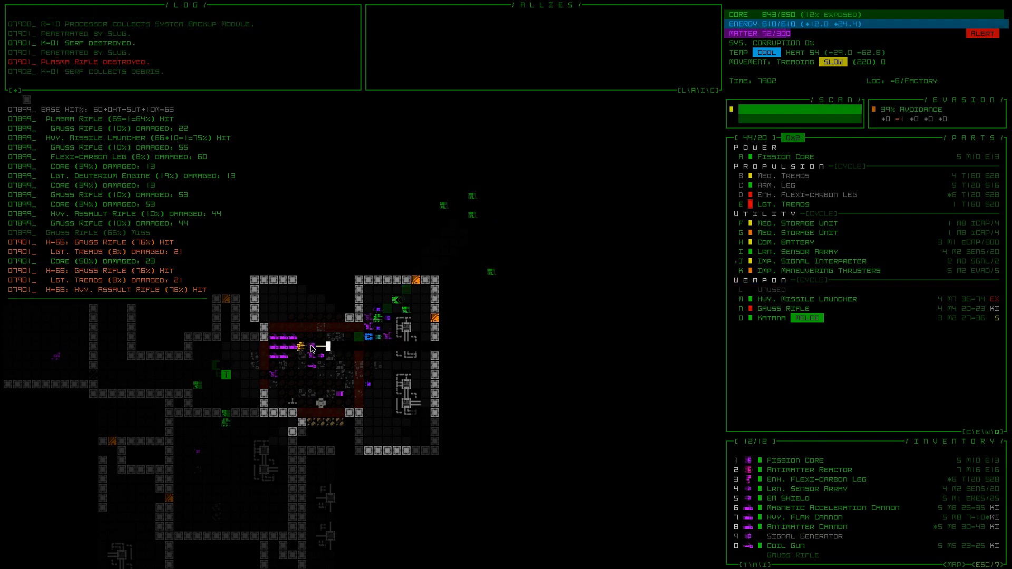
Fit the Coil Gun from inventory into the empty weapon slot L.
click(800, 517)
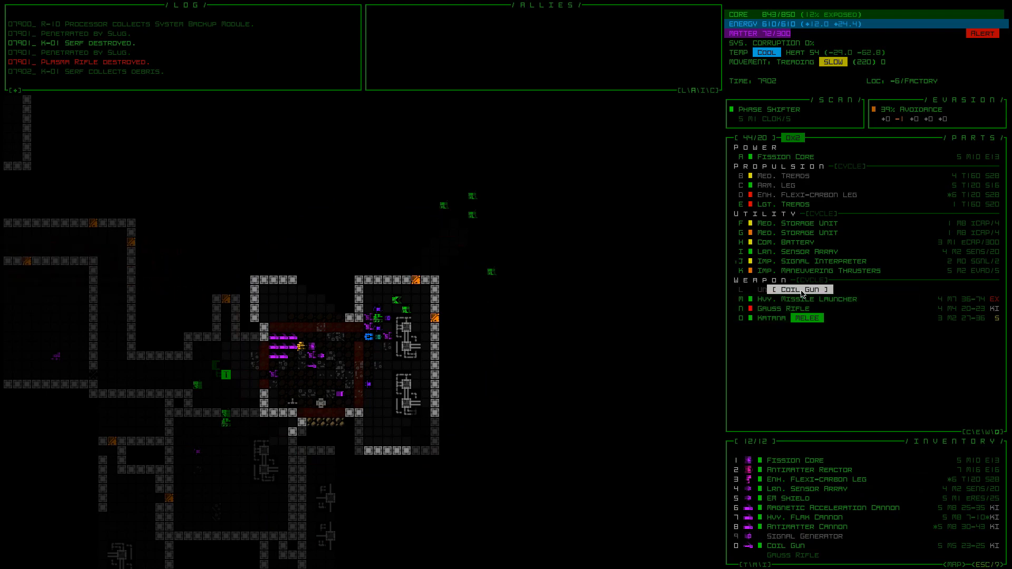
click(801, 289)
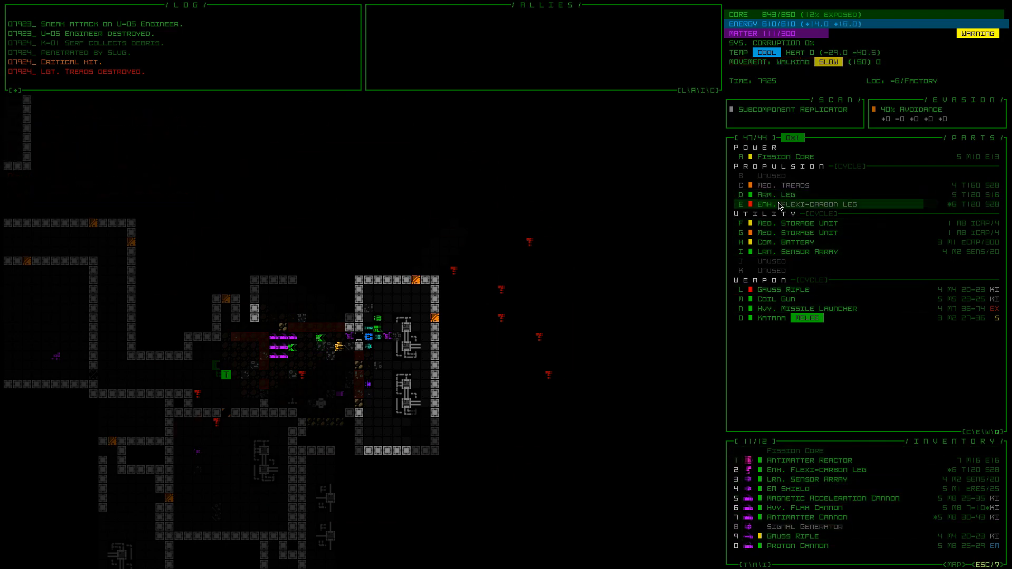
mouse_move(793, 419)
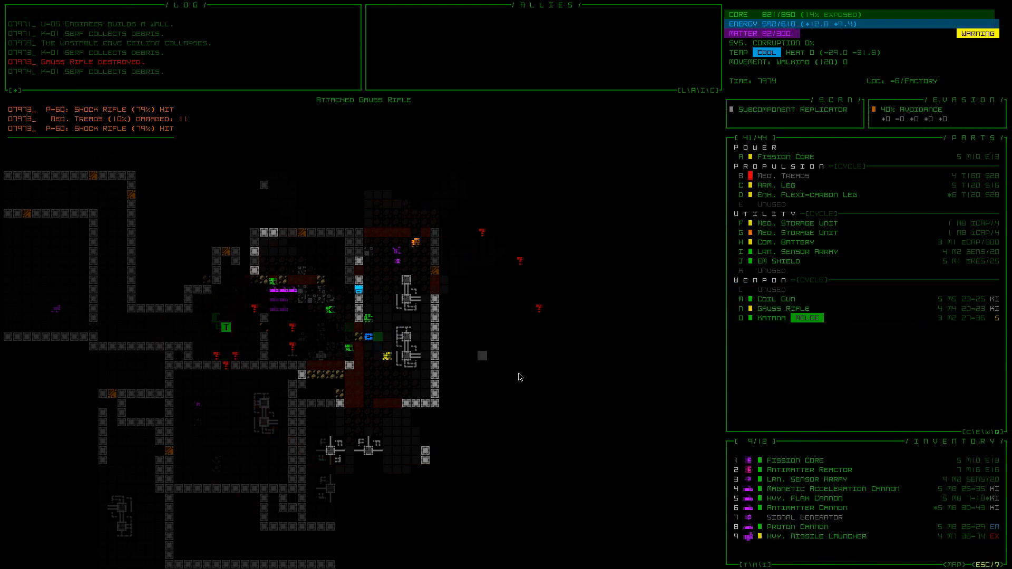
Pick up the Gauss Rifle from inventory to attach it as a weapon.
click(793, 507)
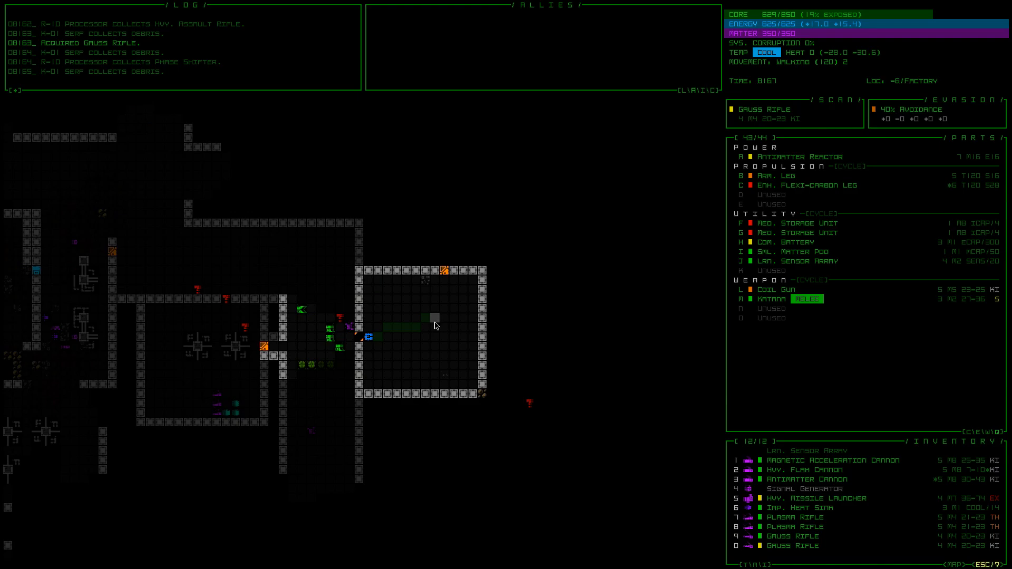
mouse_move(831, 499)
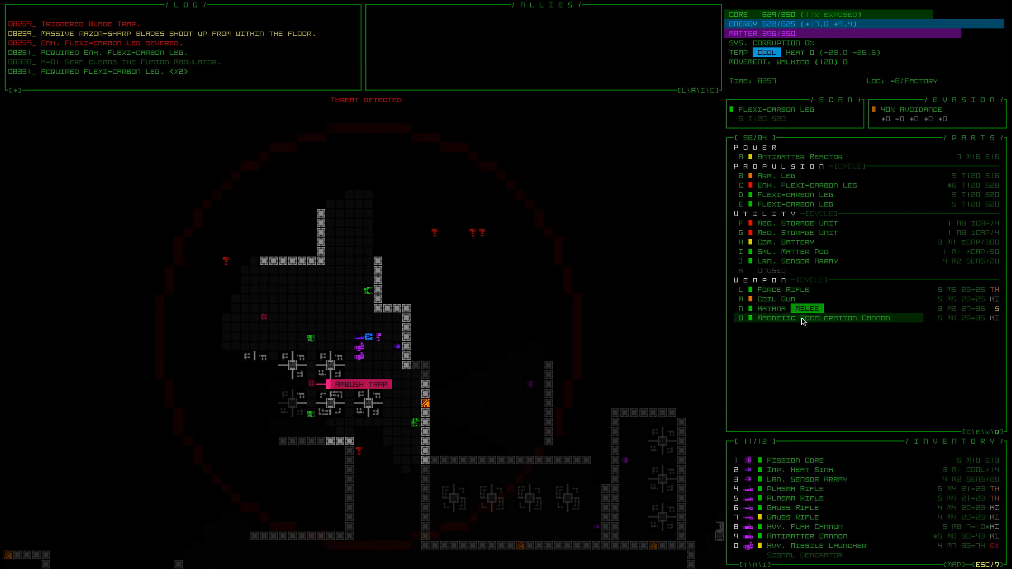
Drop the Magnetic Acceleration Cannon, collect the Proton Missile Launcher, and equip the Plasma Rifle in slot O.
click(829, 317)
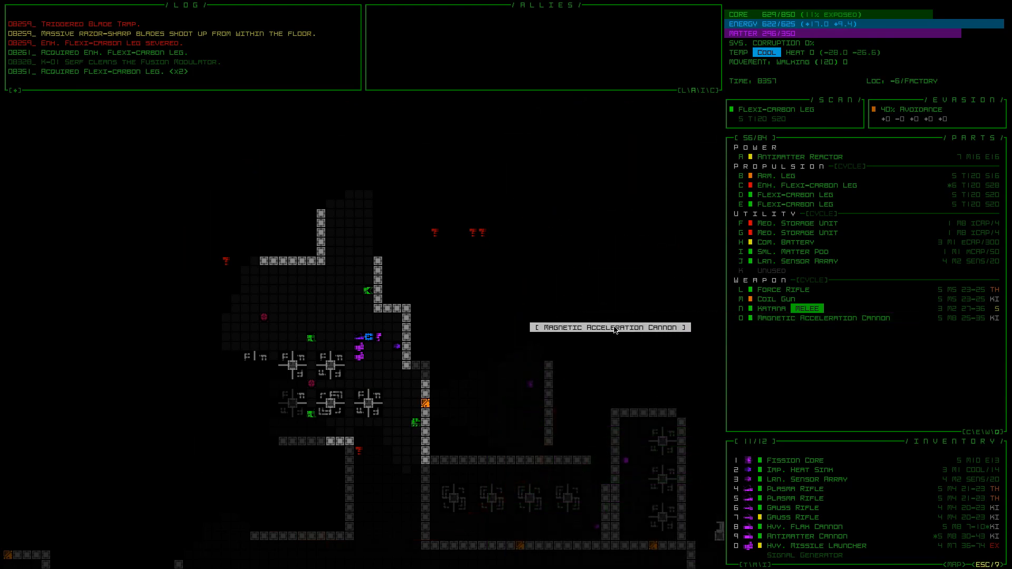
click(770, 317)
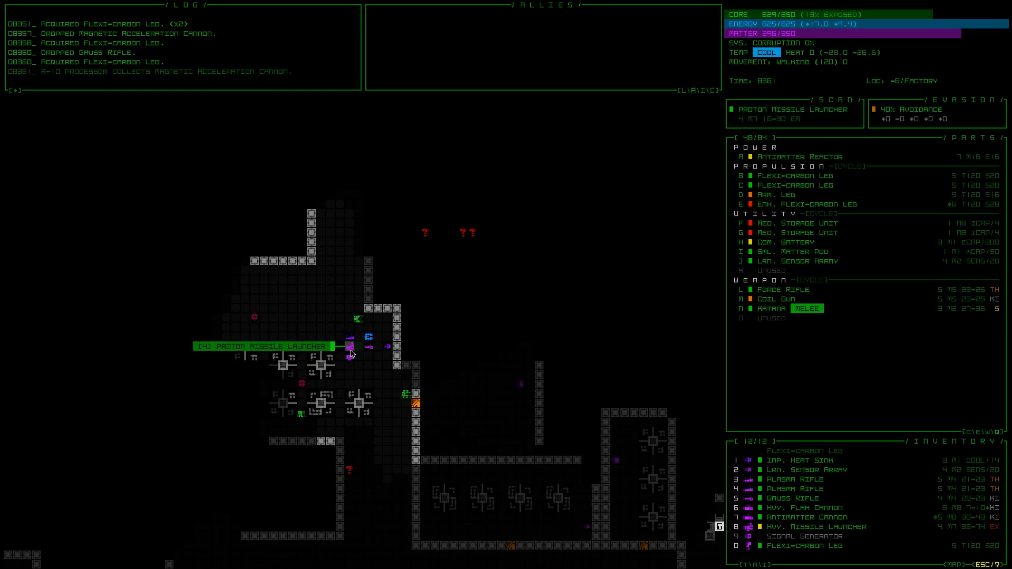
click(350, 349)
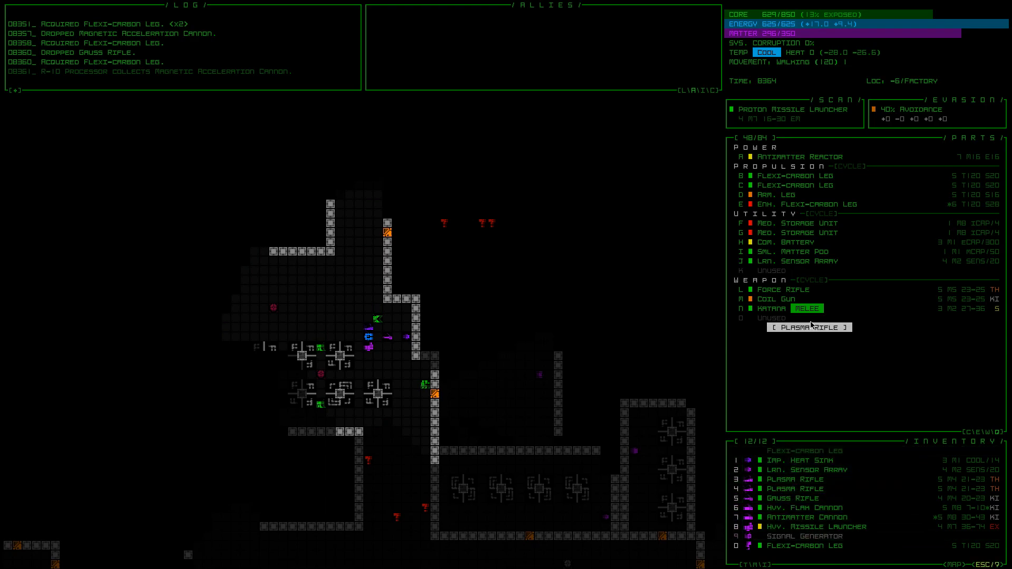
click(808, 326)
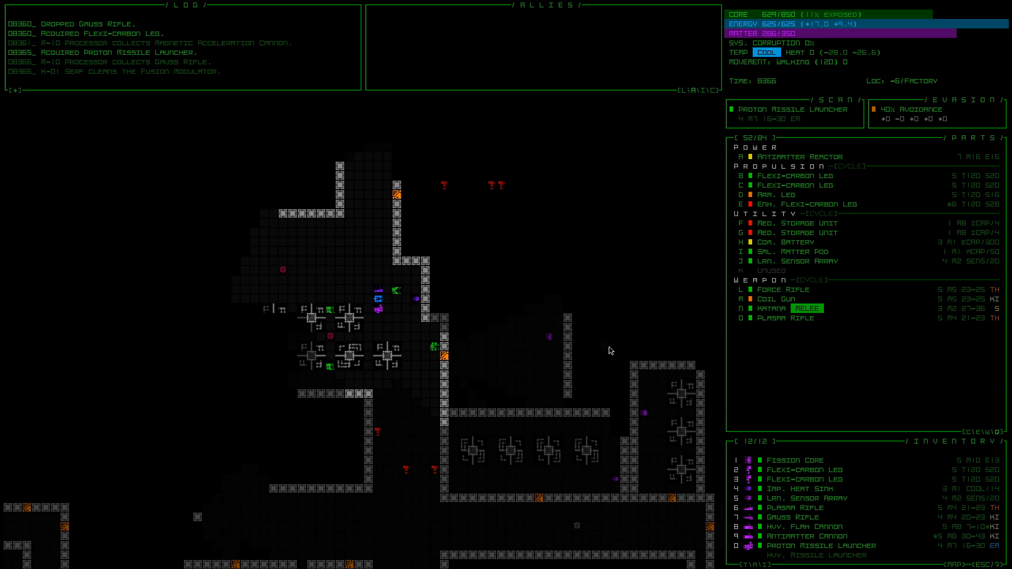
mouse_move(416, 298)
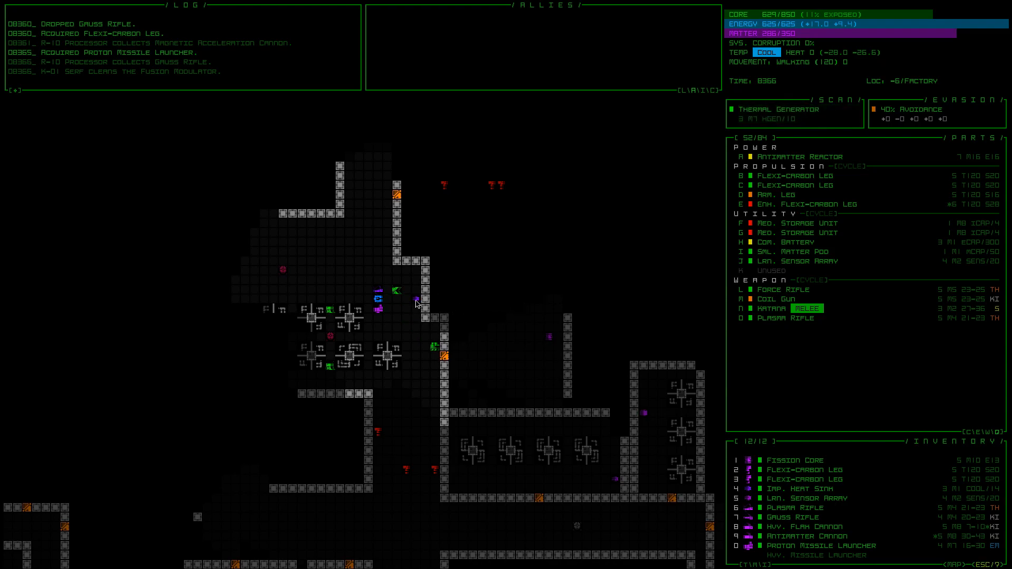
Inspect and collect the nearby Thermal Generator, fitting it as a utility part.
click(397, 301)
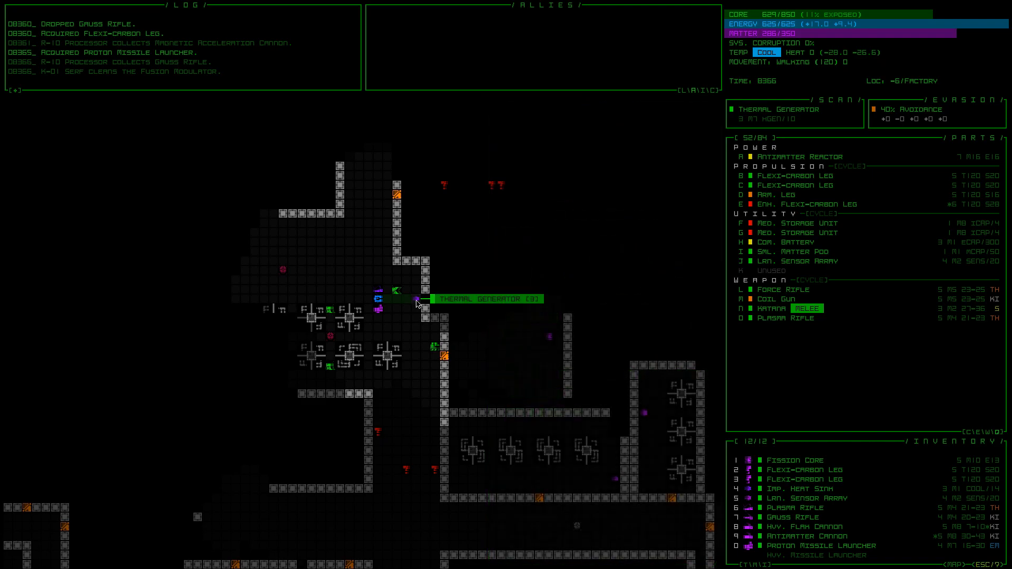
click(418, 298)
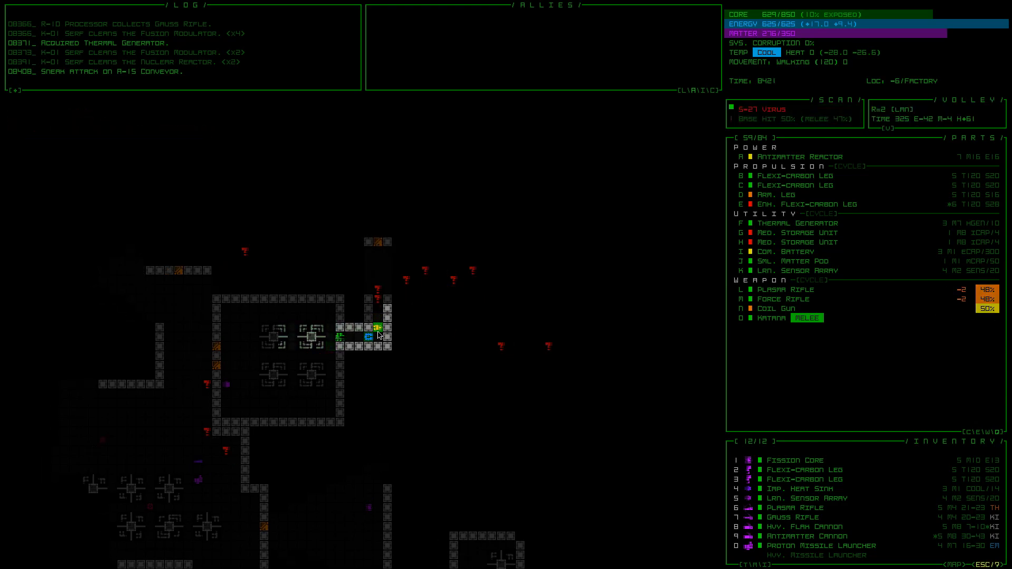
Fire the rifle volley at the S-27 Virus near the conveyor.
click(383, 325)
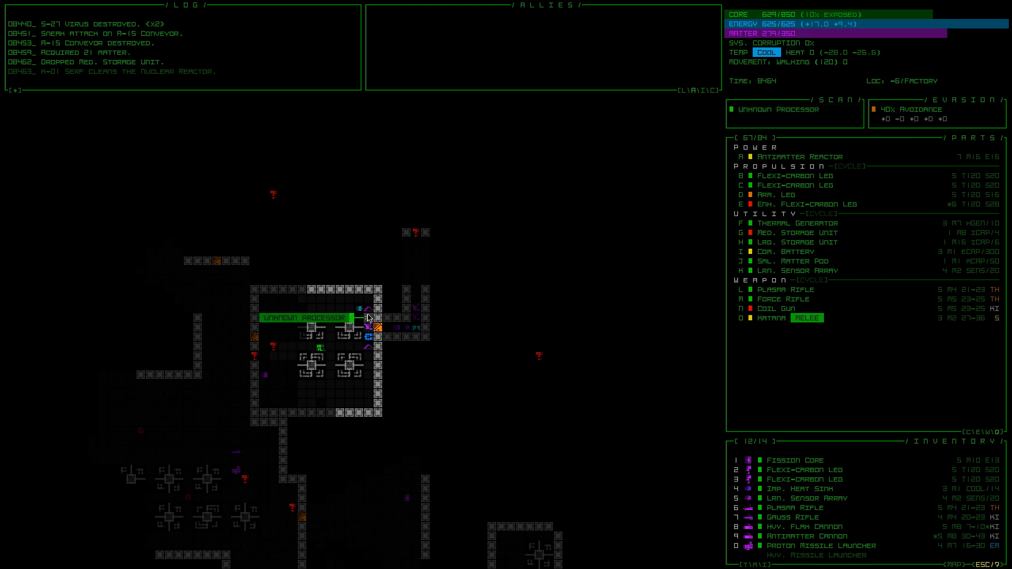
mouse_move(368, 314)
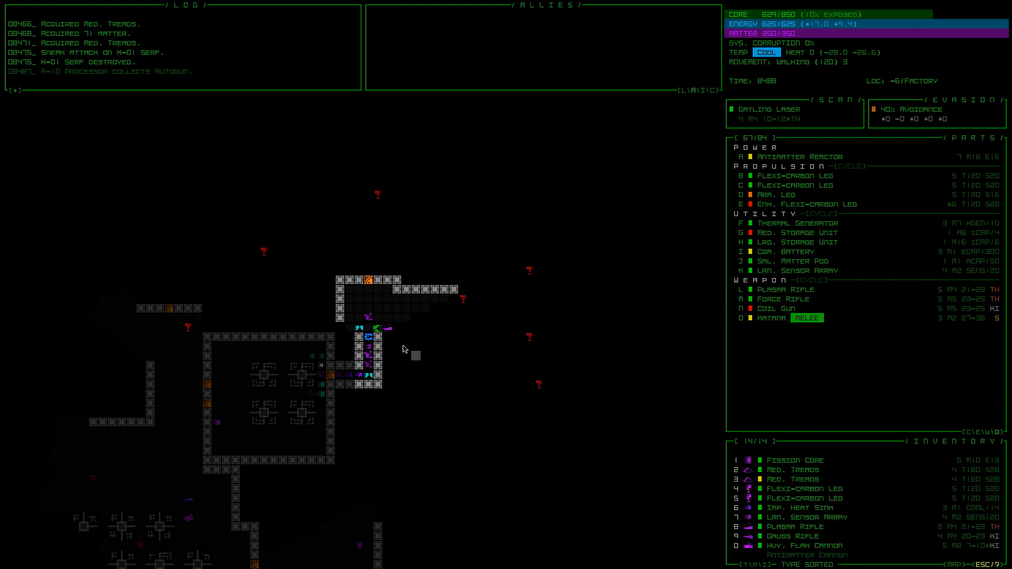
Collect the treads and matter left where the K-01 Serf was destroyed.
click(370, 339)
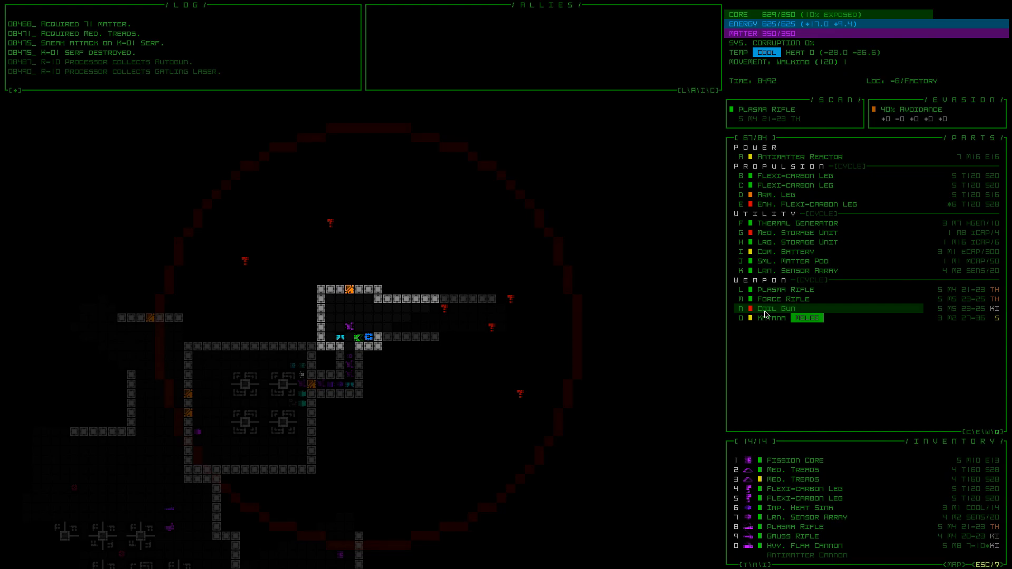
mouse_move(778, 309)
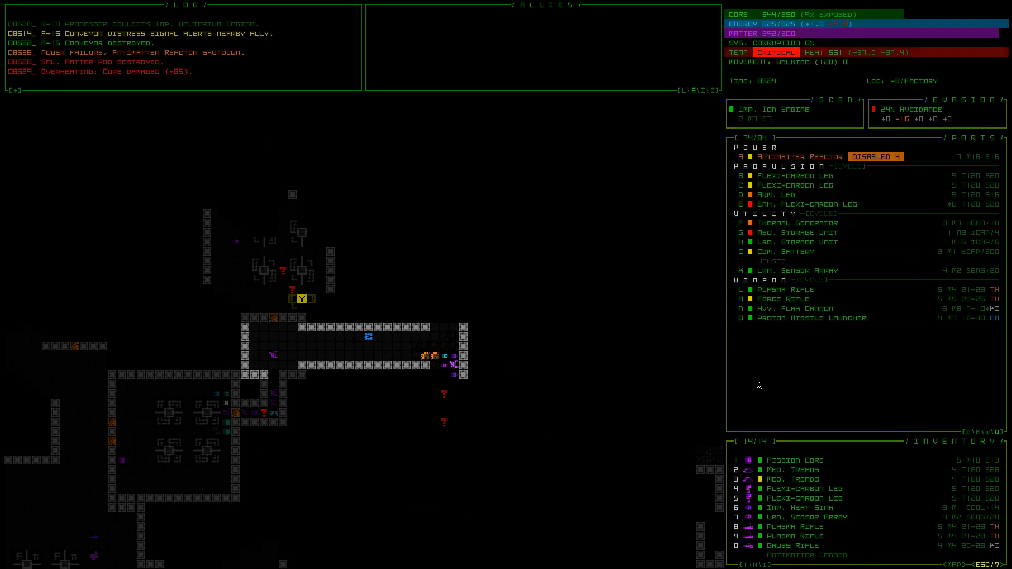
Review stats of the Proton Missile Launcher, Force Rifle, Plasma Rifle and the Gauss Rifle in inventory.
click(811, 317)
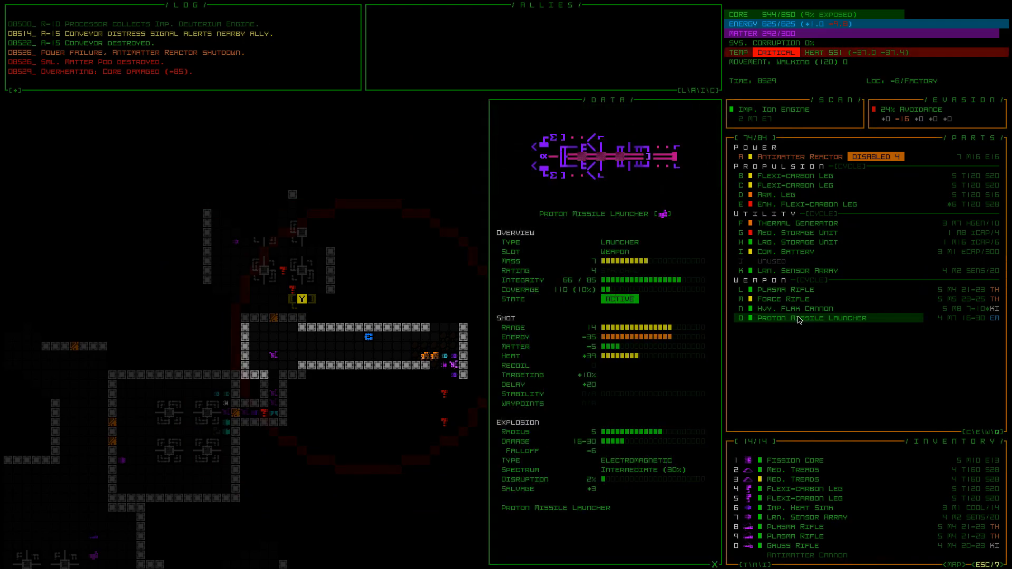
click(783, 299)
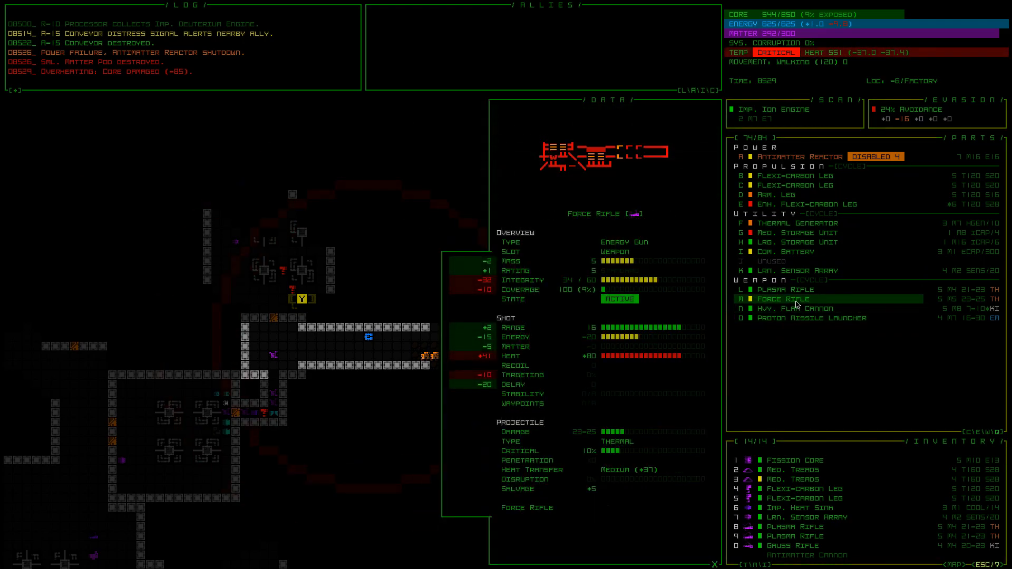
click(785, 288)
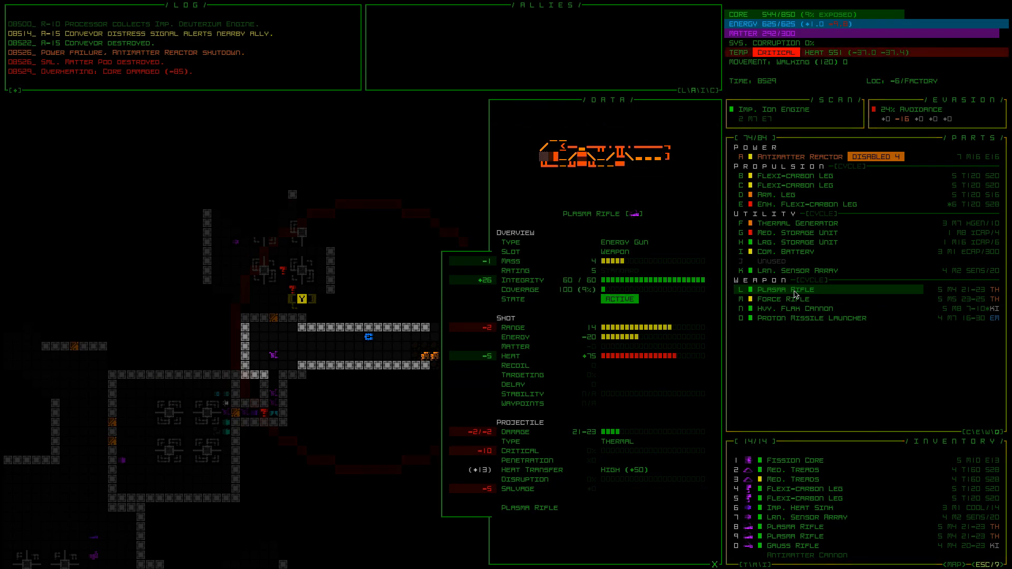
click(798, 308)
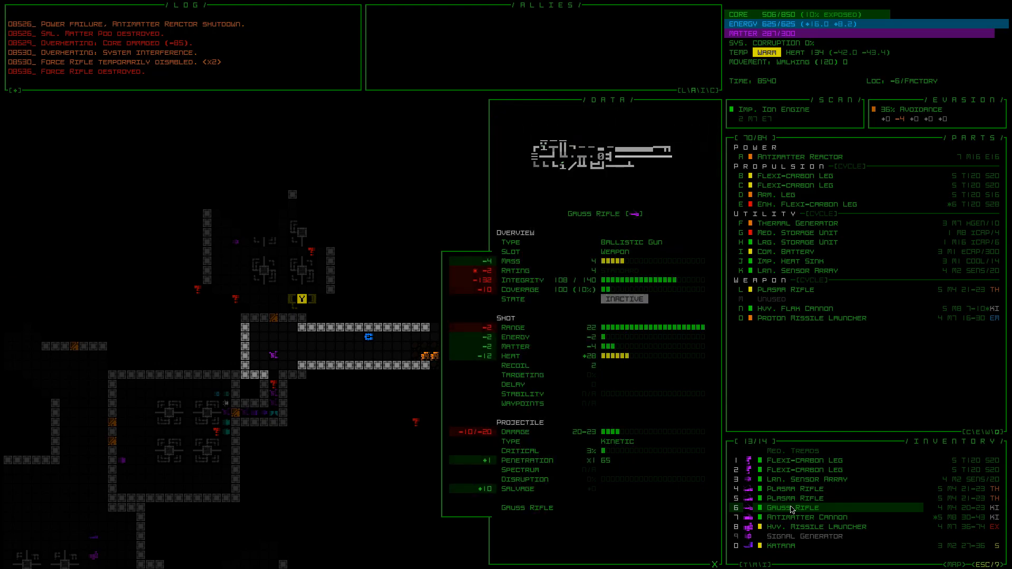
Move the Gauss Rifle from inventory into the free weapon slot.
click(794, 498)
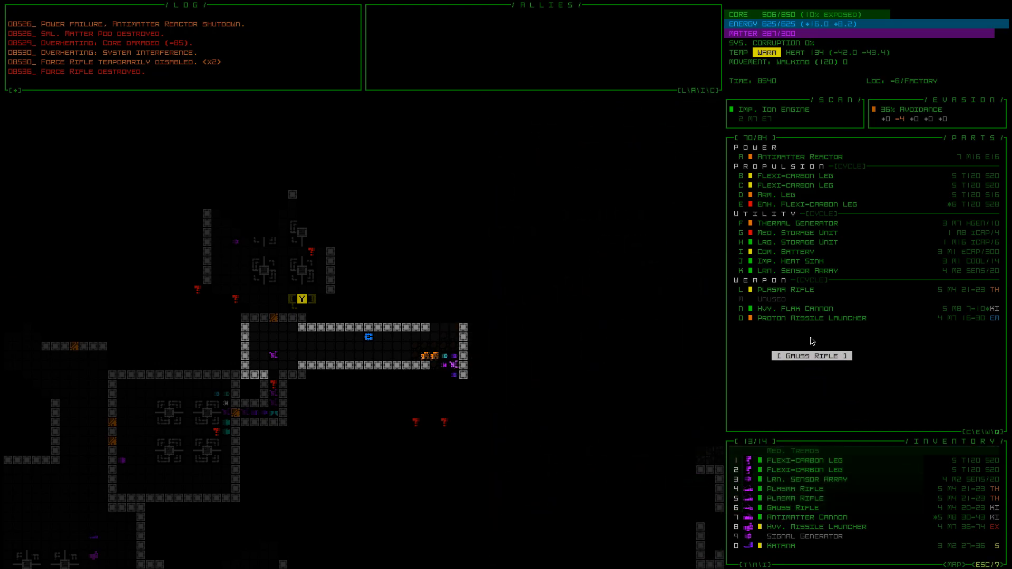
click(811, 355)
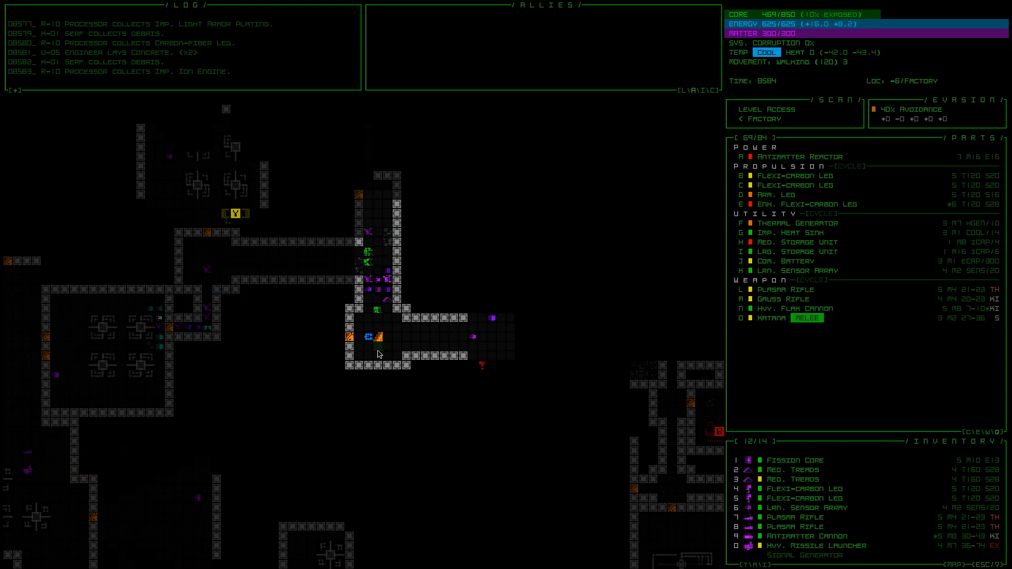
Step onto the Level Access stairs to leave the Factory floor.
click(377, 352)
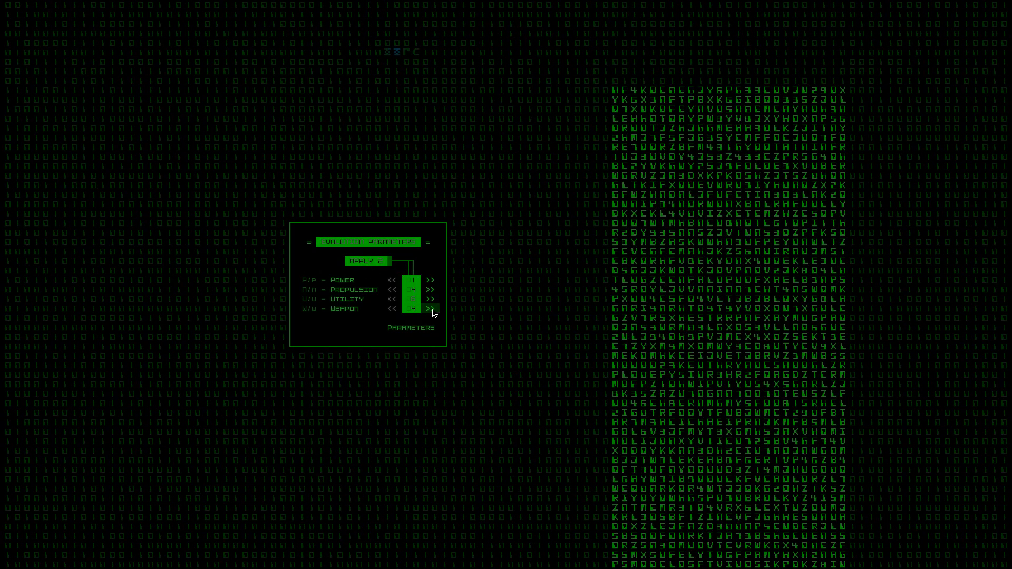
Allocate both evolution points to Weapon slots and confirm, arriving at -5 Factory.
click(430, 309)
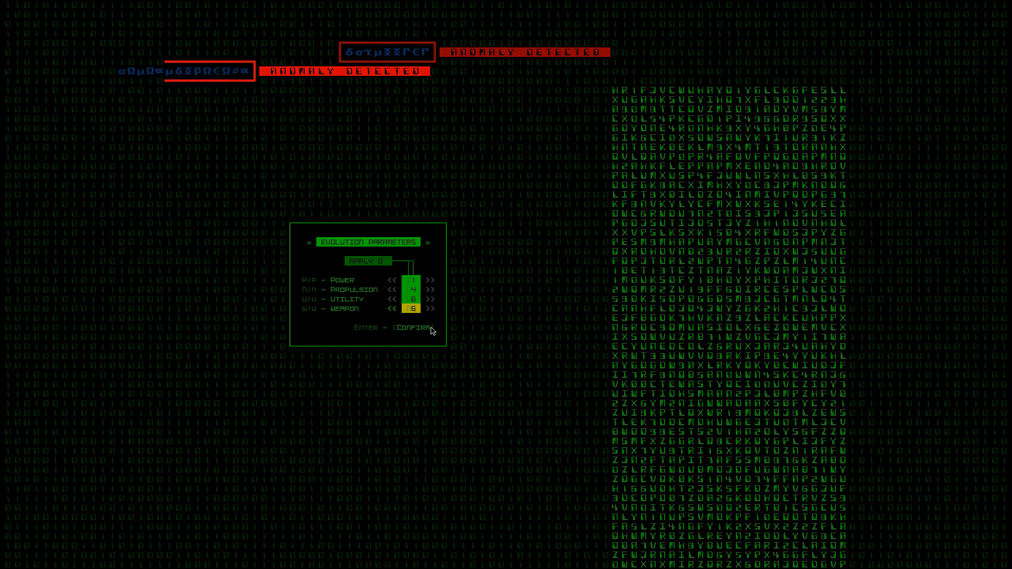
click(410, 325)
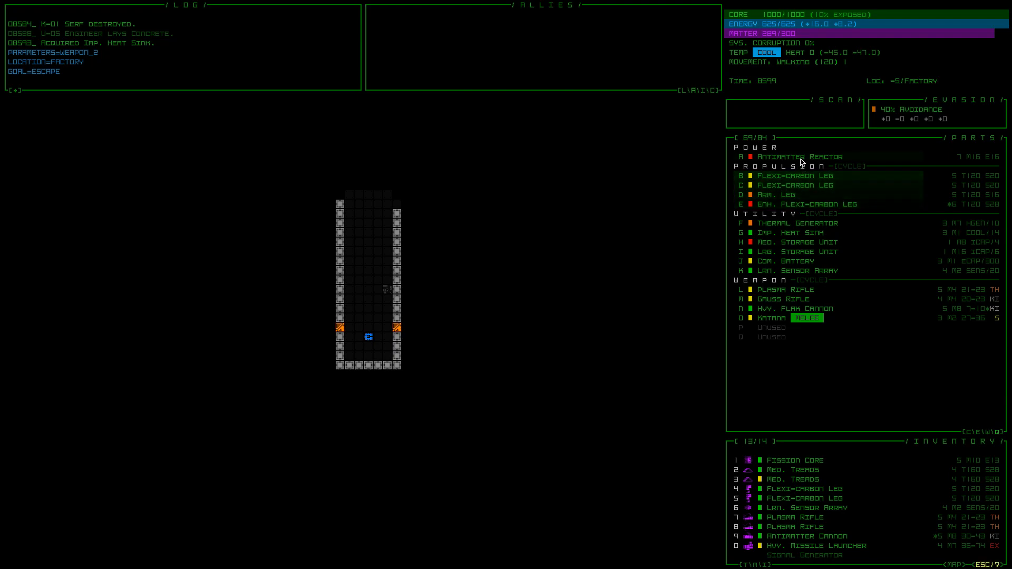
click(798, 156)
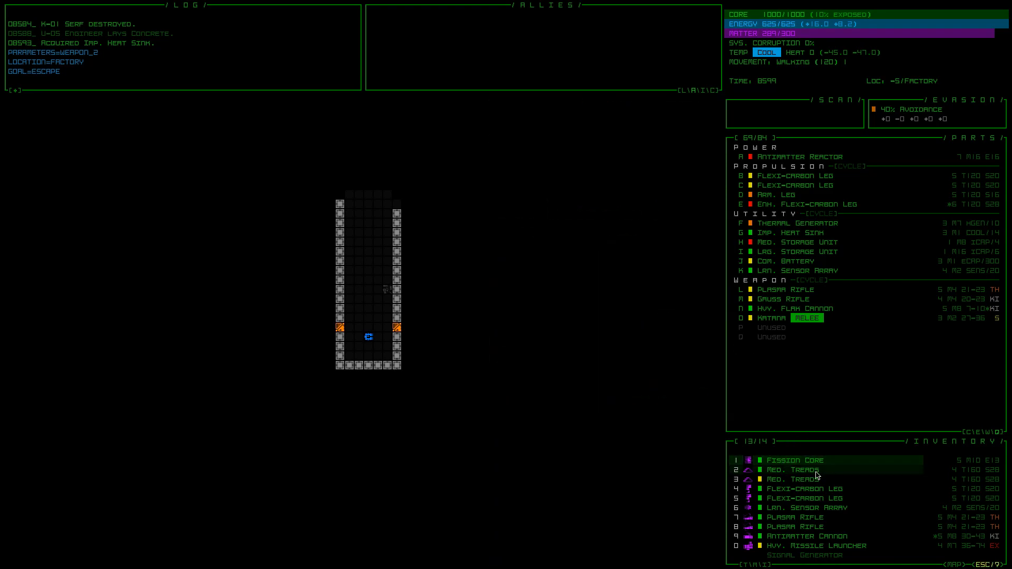
mouse_move(793, 479)
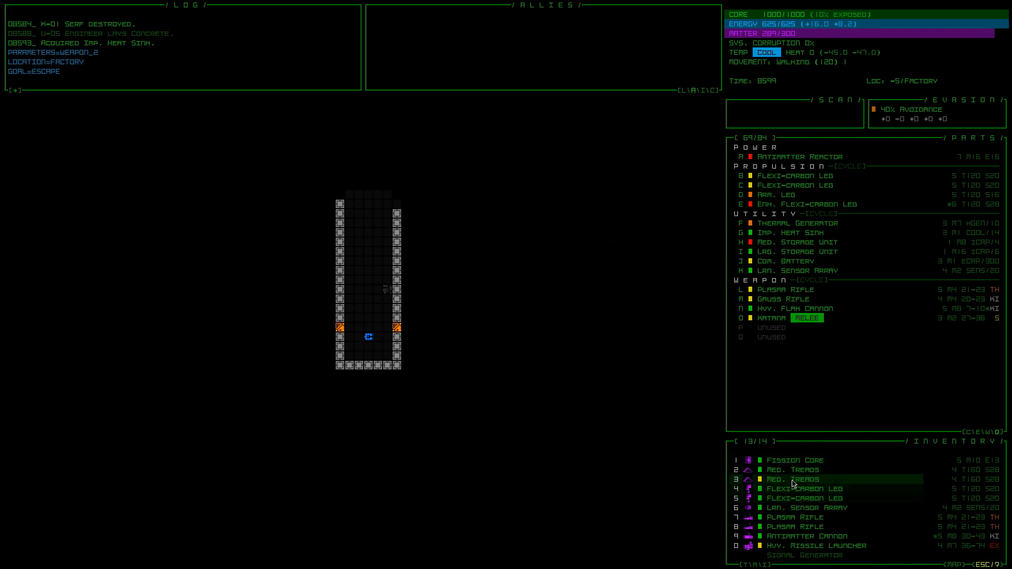
mouse_move(850, 487)
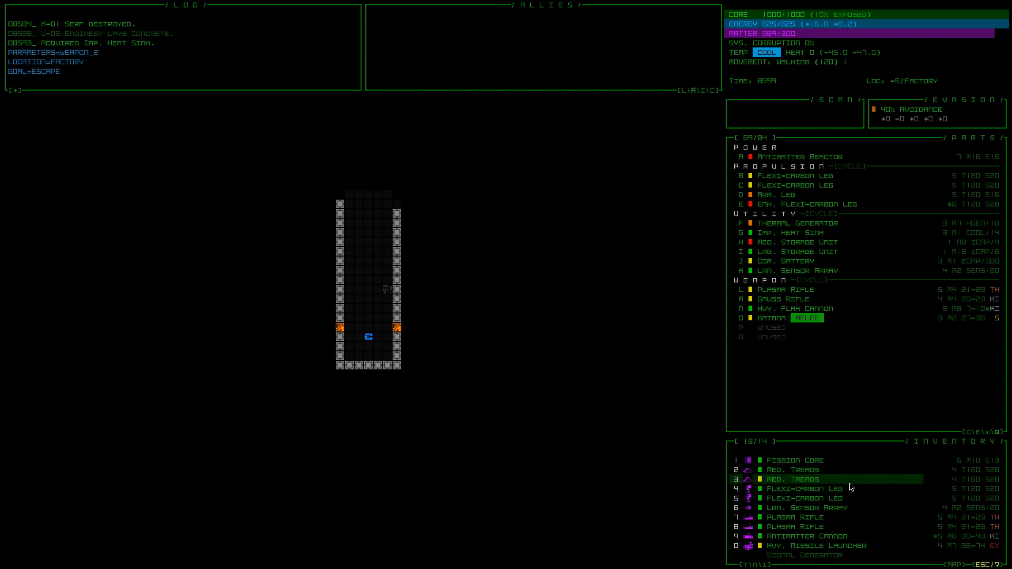